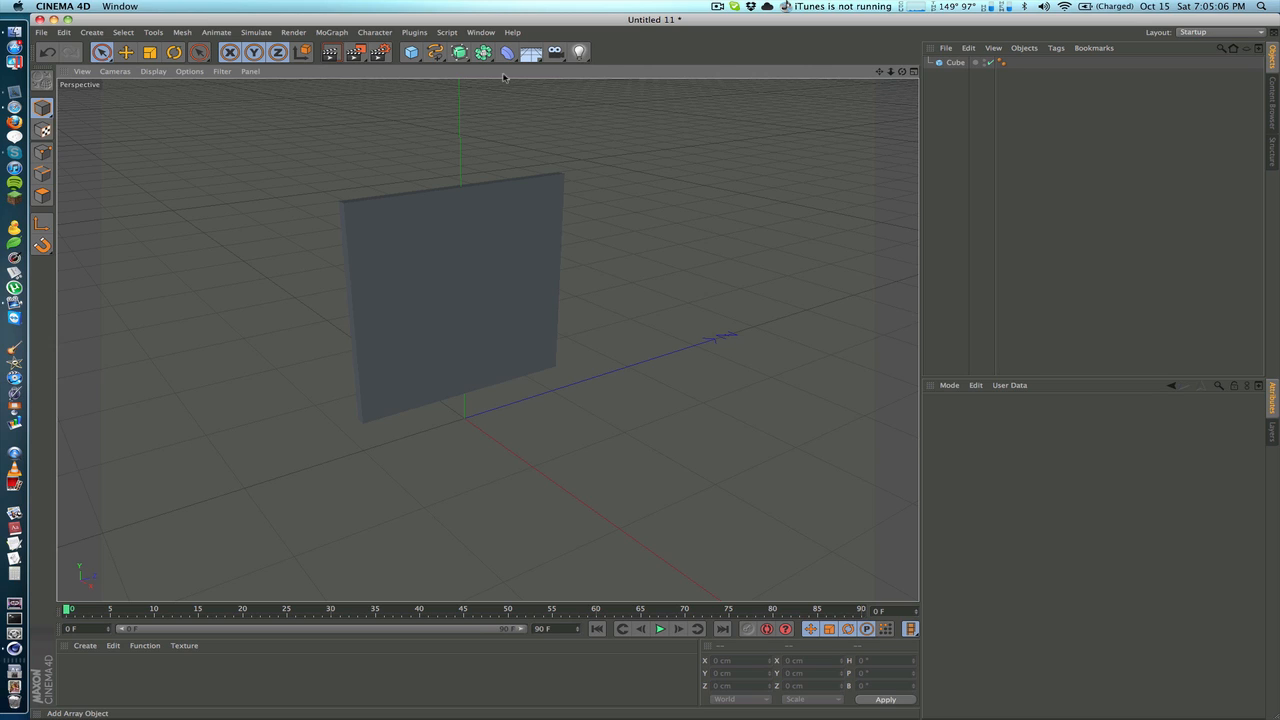
{"action": "mouse_move", "coordinate": [483, 52]}
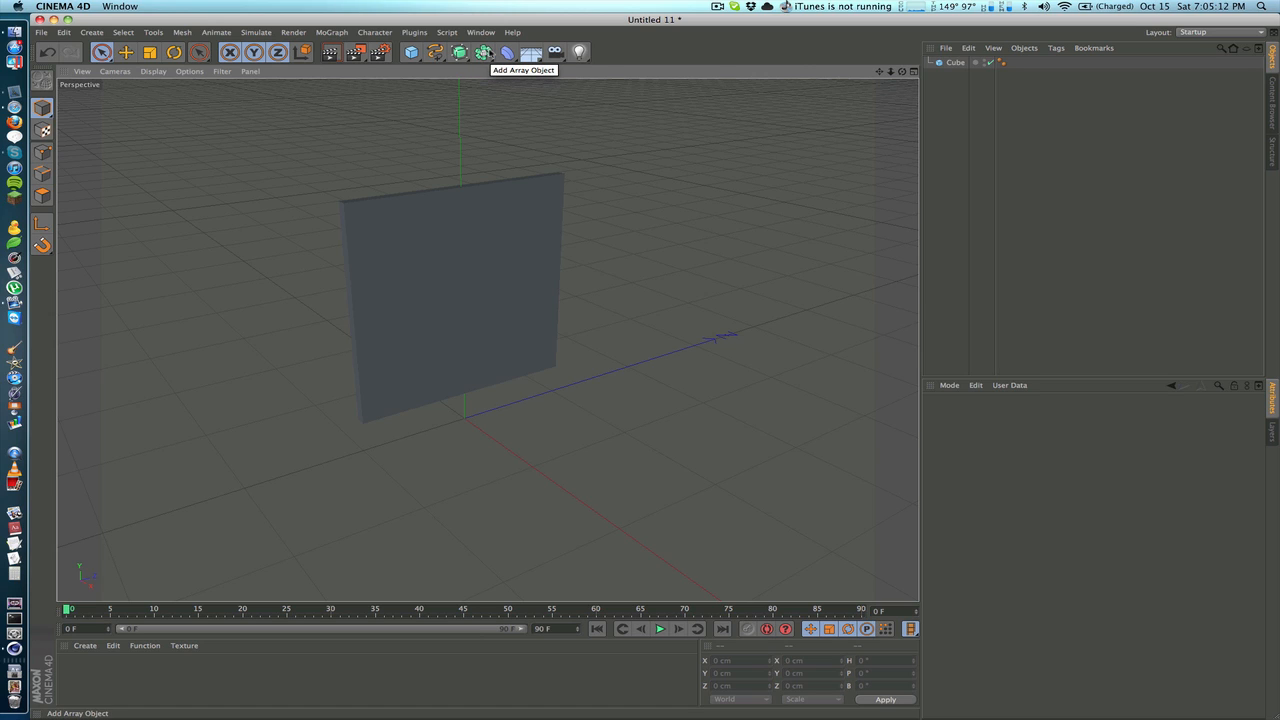
{"action": "mouse_move", "coordinate": [520, 25]}
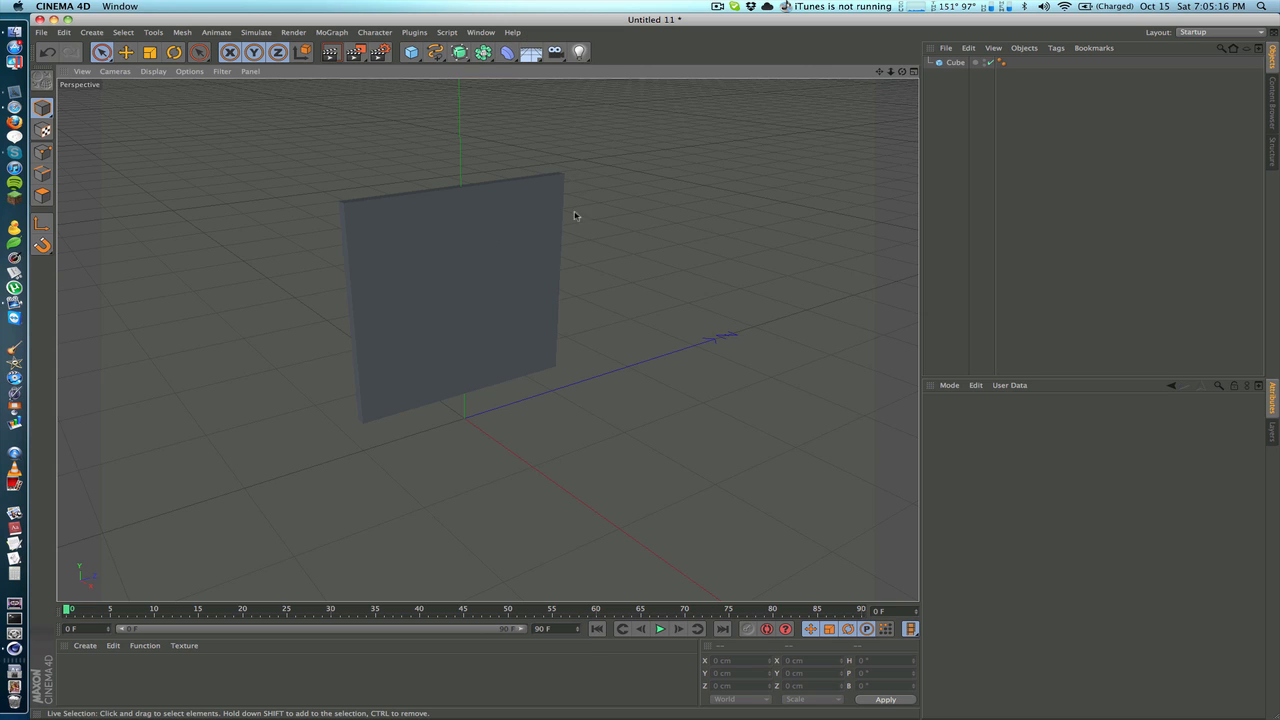
{"action": "mouse_move", "coordinate": [571, 258]}
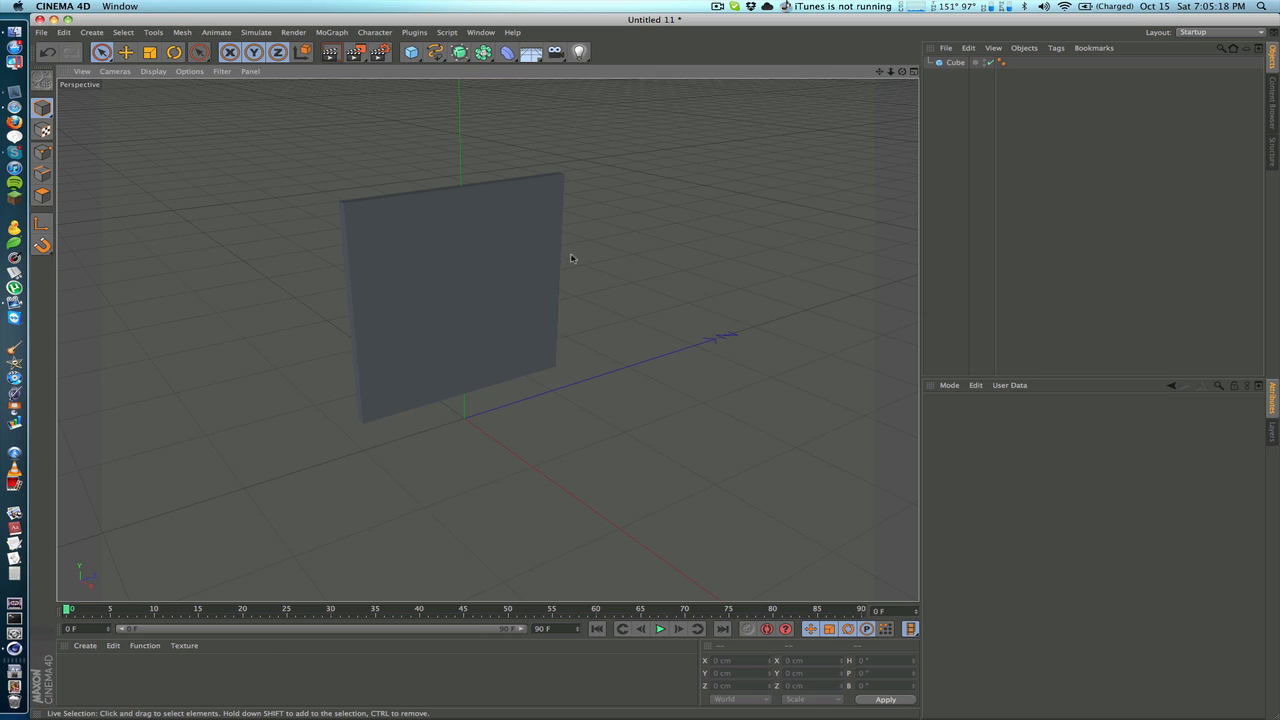
{"action": "mouse_move", "coordinate": [756, 249]}
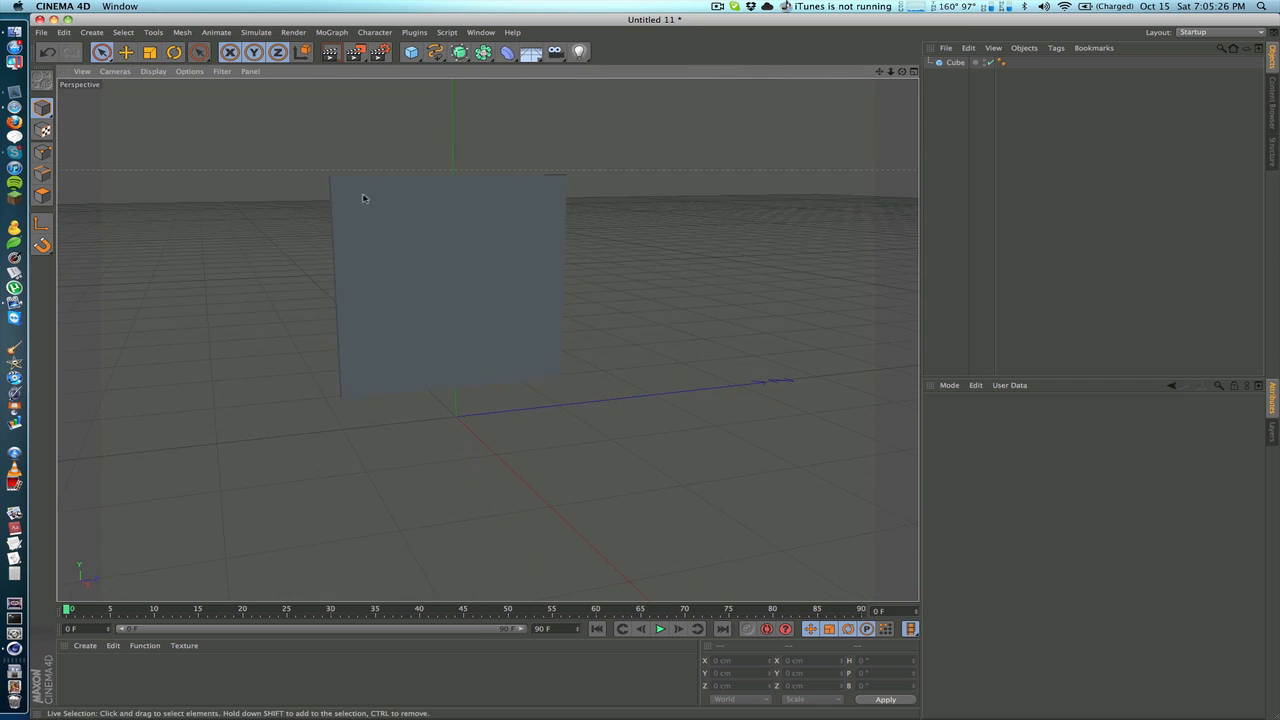
{"action": "mouse_move", "coordinate": [368, 221]}
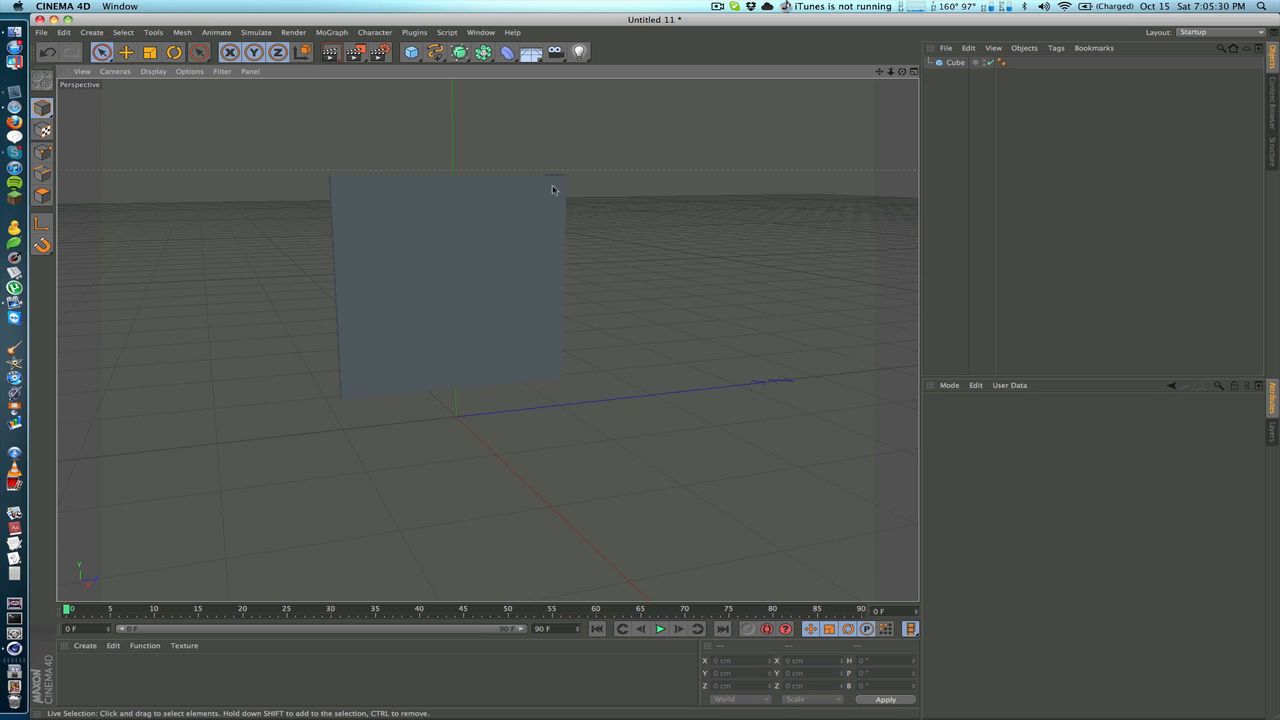
{"action": "mouse_move", "coordinate": [343, 115]}
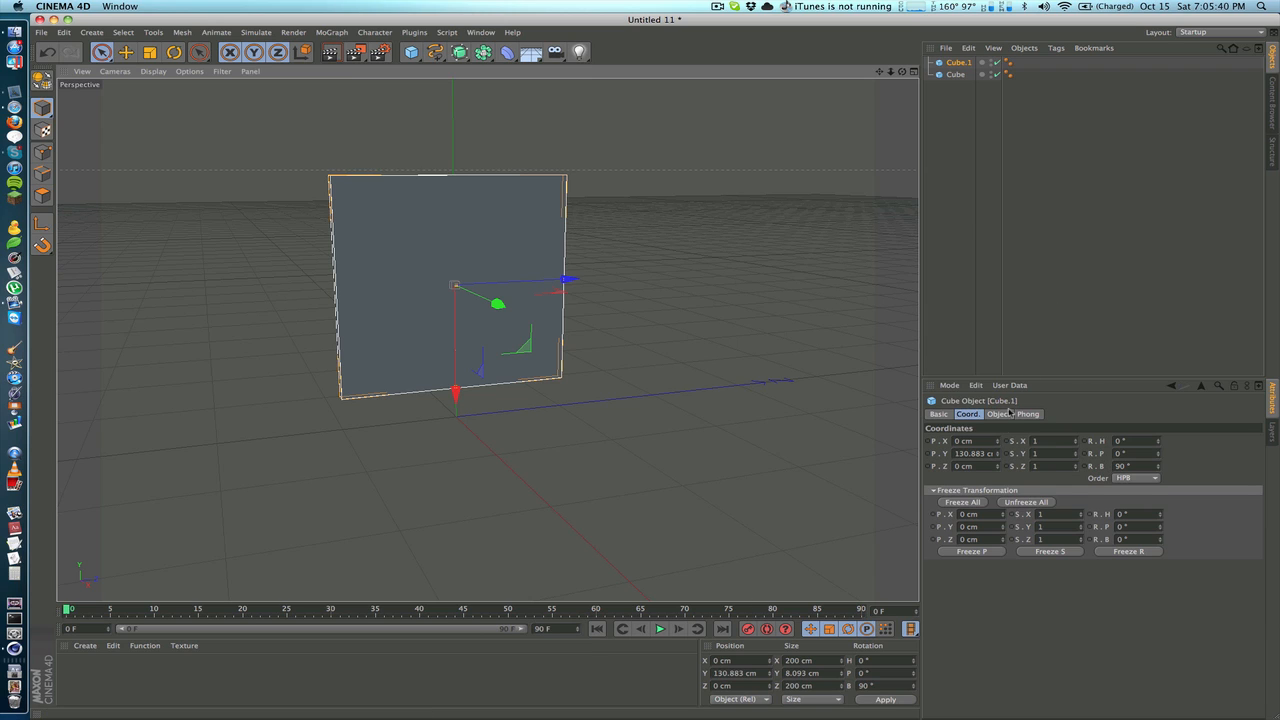
Show Cube.1's object size fields, currently 200 × 8.093 × 200 cm
{"action": "left_click", "coordinate": [998, 413]}
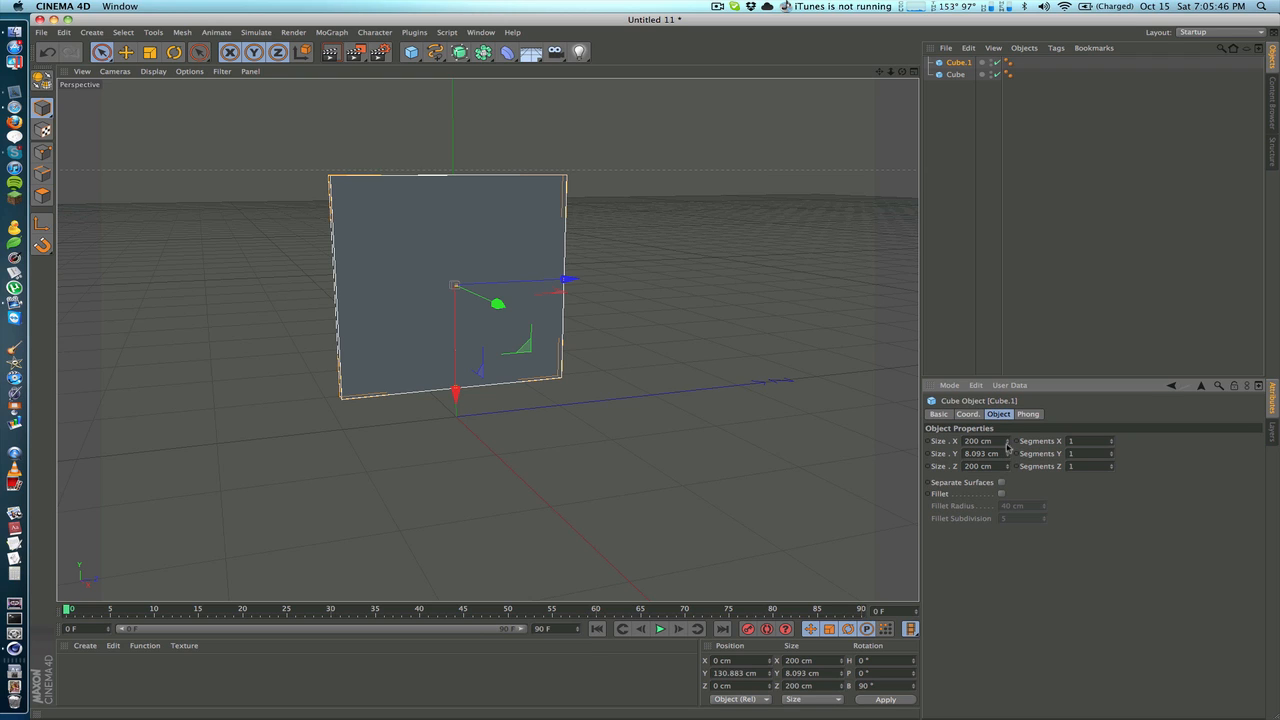
{"action": "mouse_move", "coordinate": [1013, 470]}
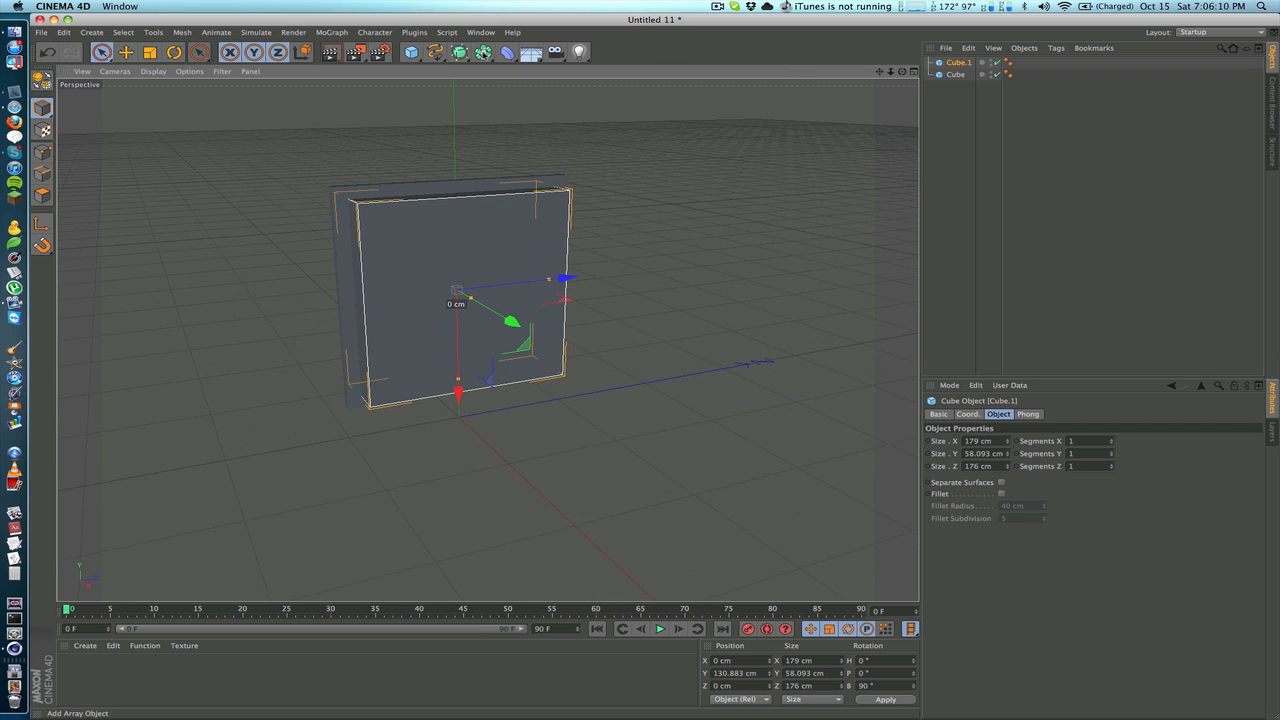
Add a Boole object from the modelling objects list and nest Cube and Cube.1 beneath it
{"action": "left_click", "coordinate": [484, 52]}
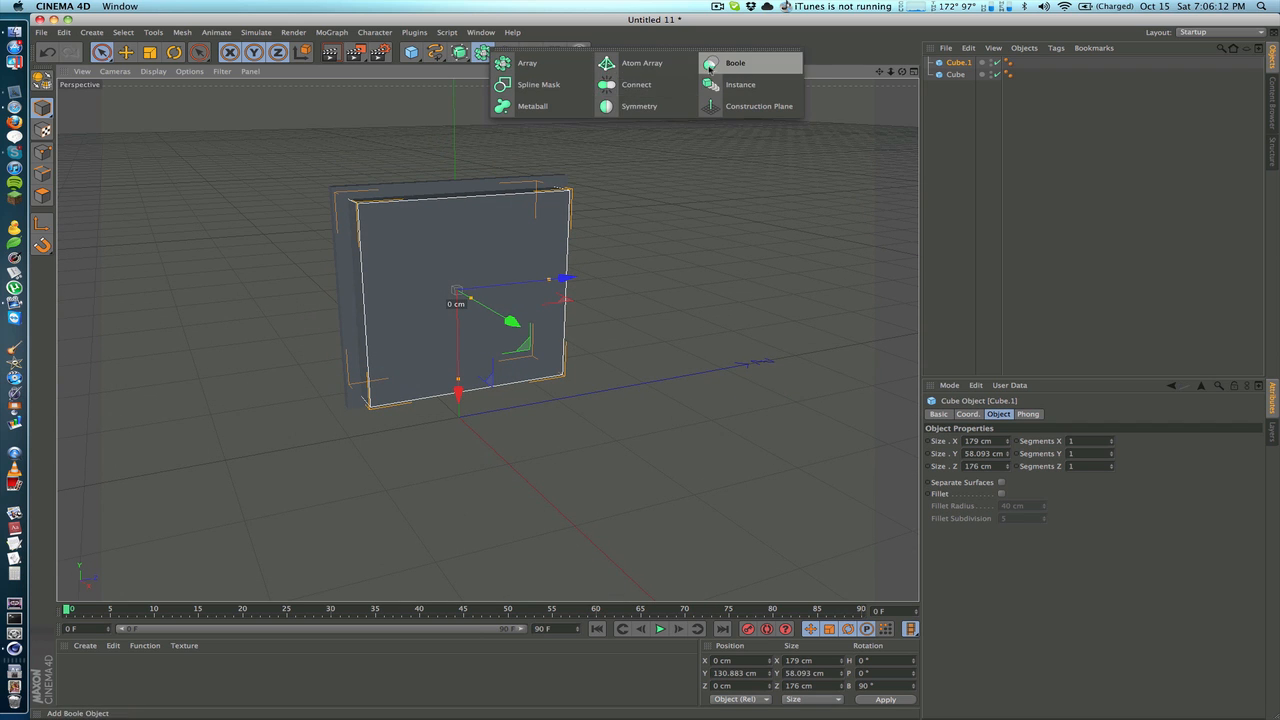
{"action": "left_click", "coordinate": [735, 62]}
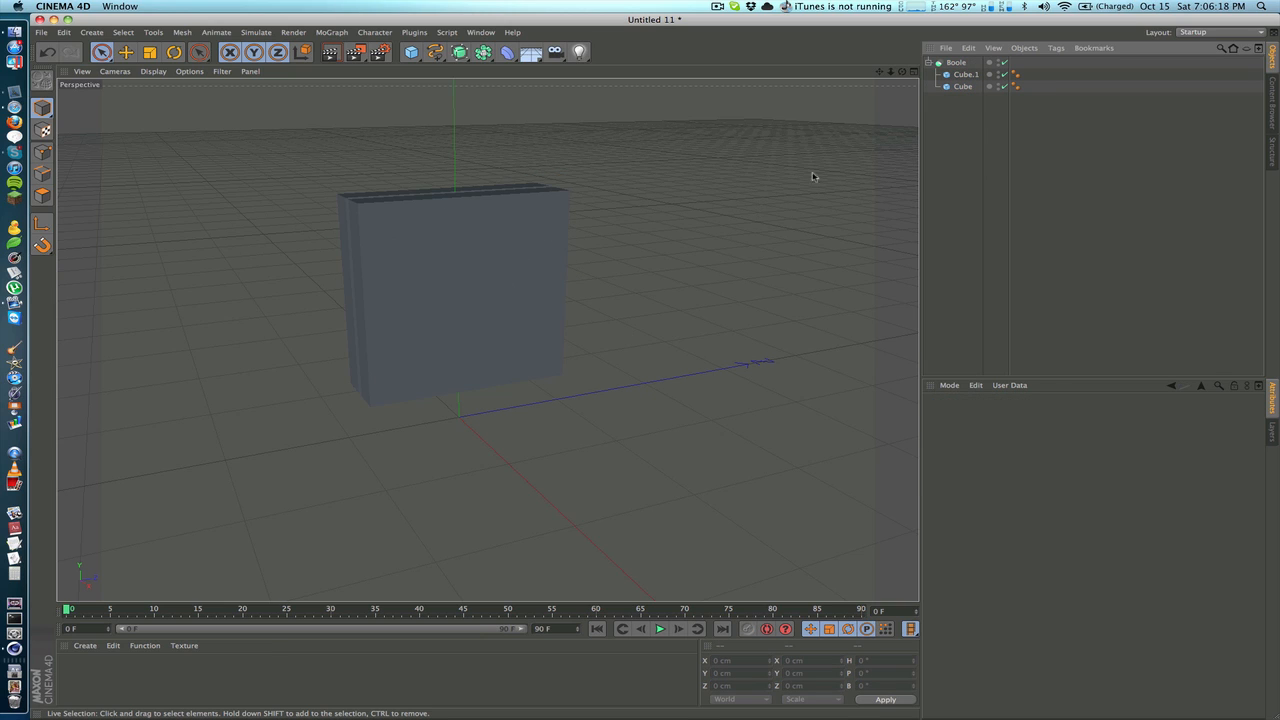
{"action": "left_click", "coordinate": [964, 74]}
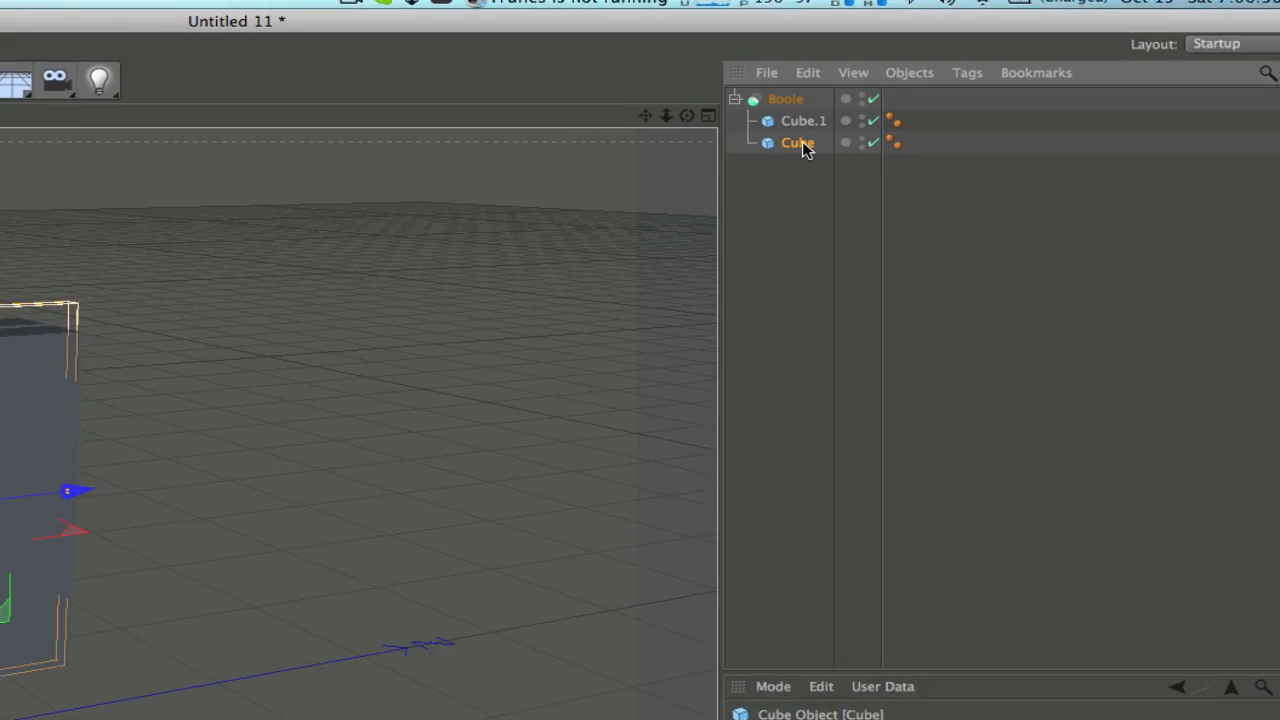
Rename the two Boole children 'bigger' and 'smaller'
{"action": "type", "text": "bigger"}
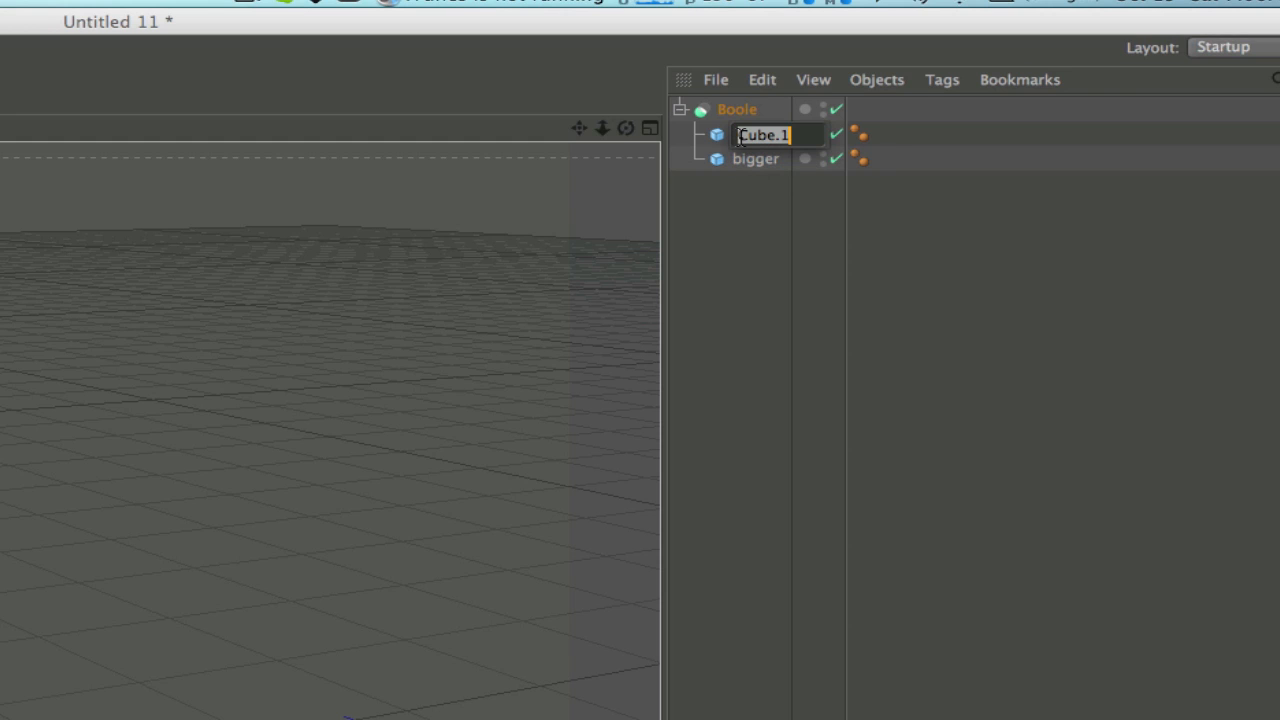
{"action": "type", "text": "smaller"}
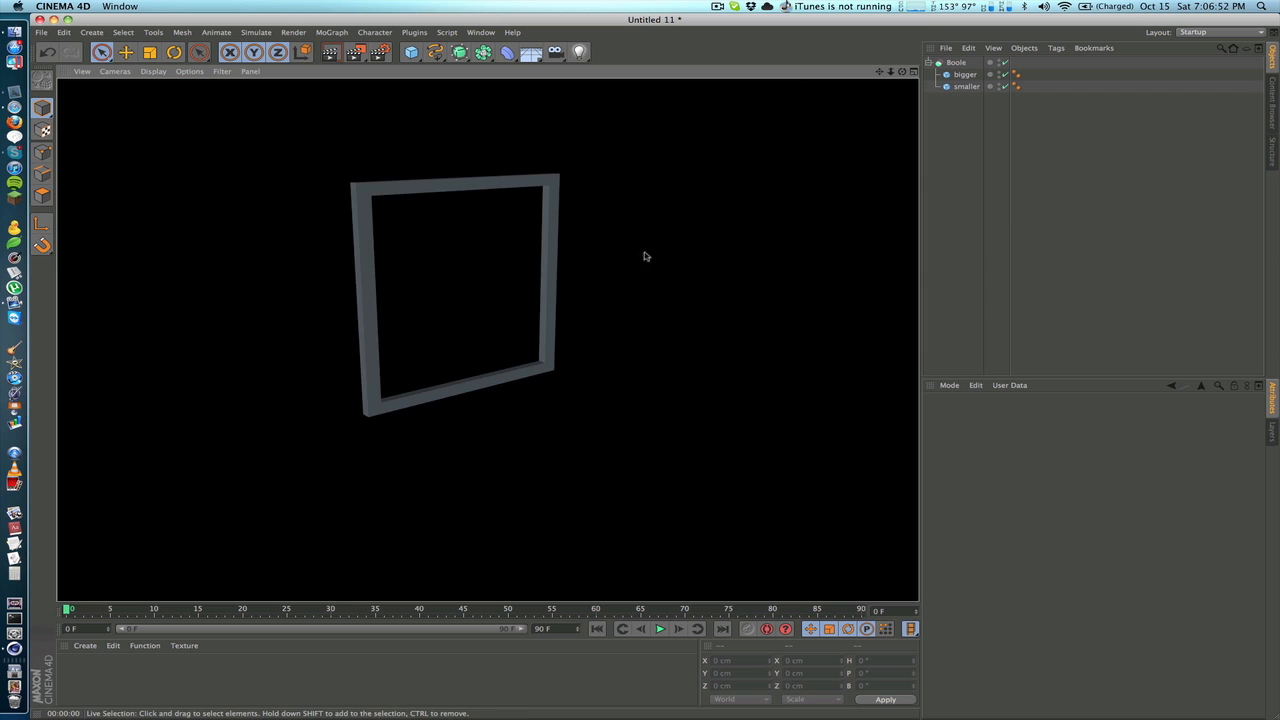
{"action": "mouse_move", "coordinate": [351, 242]}
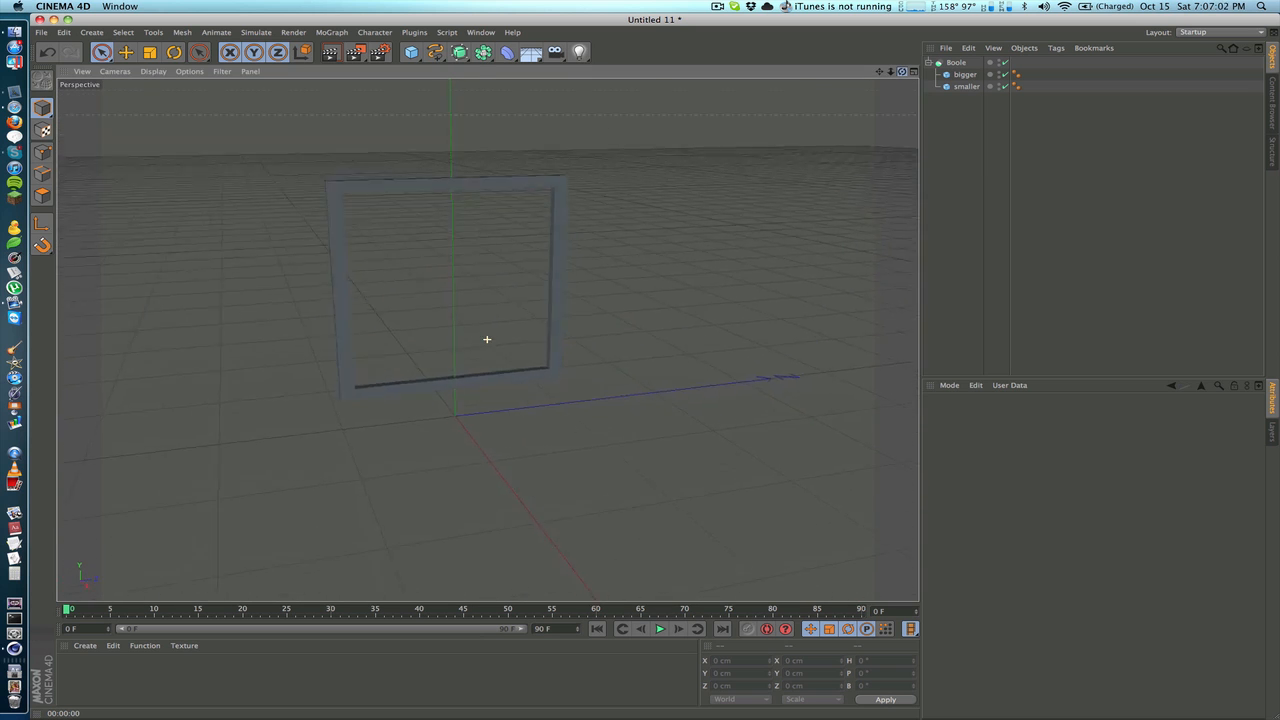
{"action": "left_click", "coordinate": [966, 86]}
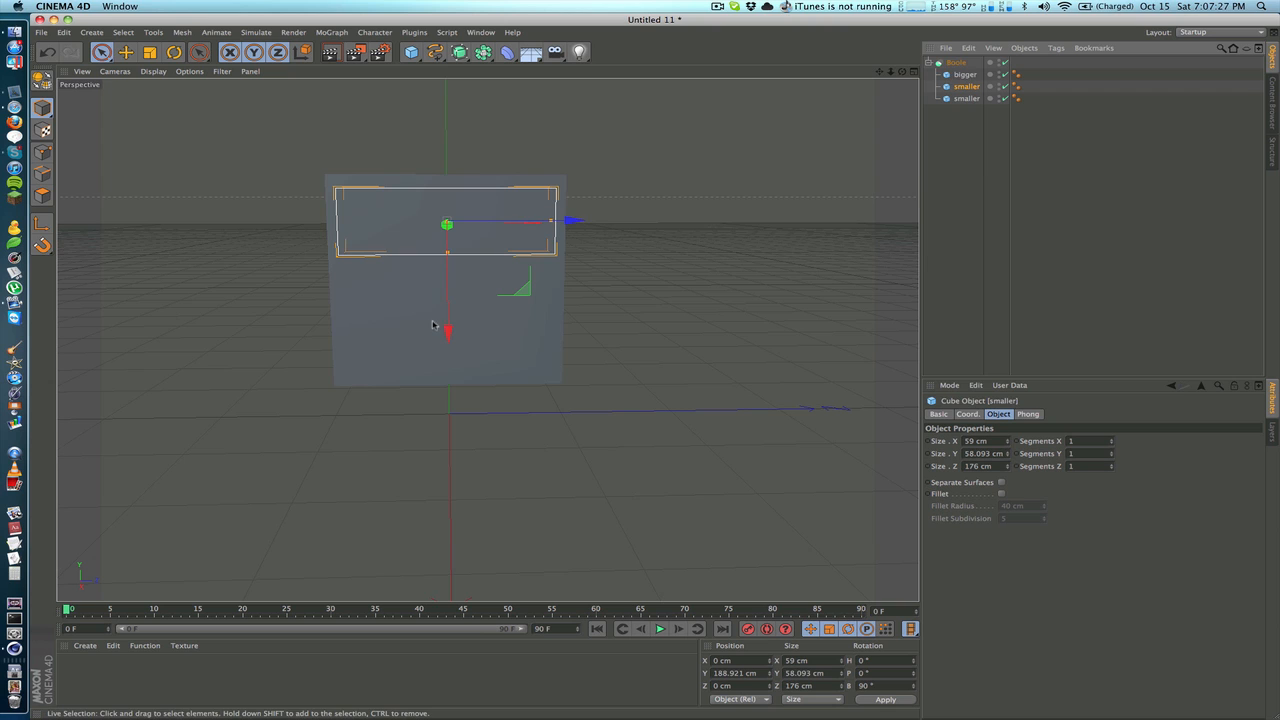
Drag the narrow 59 cm cutter box up into position inside the slab
{"action": "left_click_drag", "start_coordinate": [447, 225], "coordinate": [447, 358]}
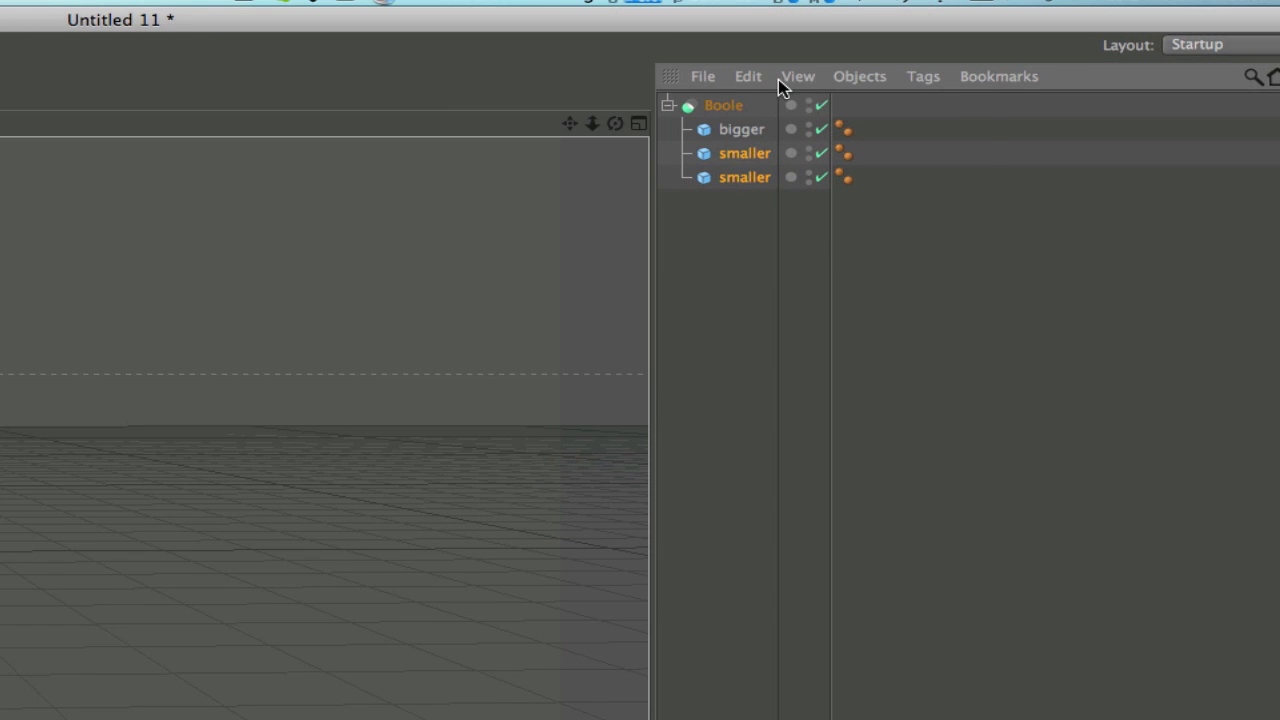
Group the two smaller cutters into a Null via Objects > Group Objects, then render
{"action": "left_click", "coordinate": [859, 76]}
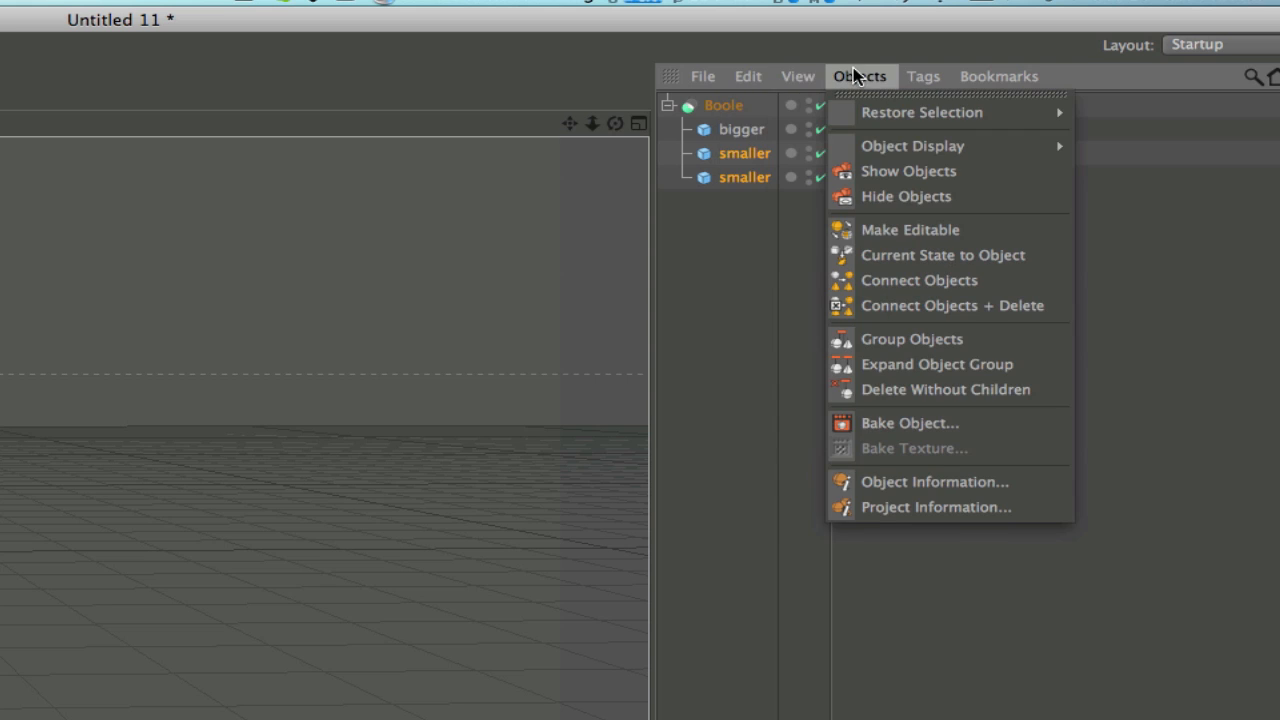
{"action": "mouse_move", "coordinate": [910, 112]}
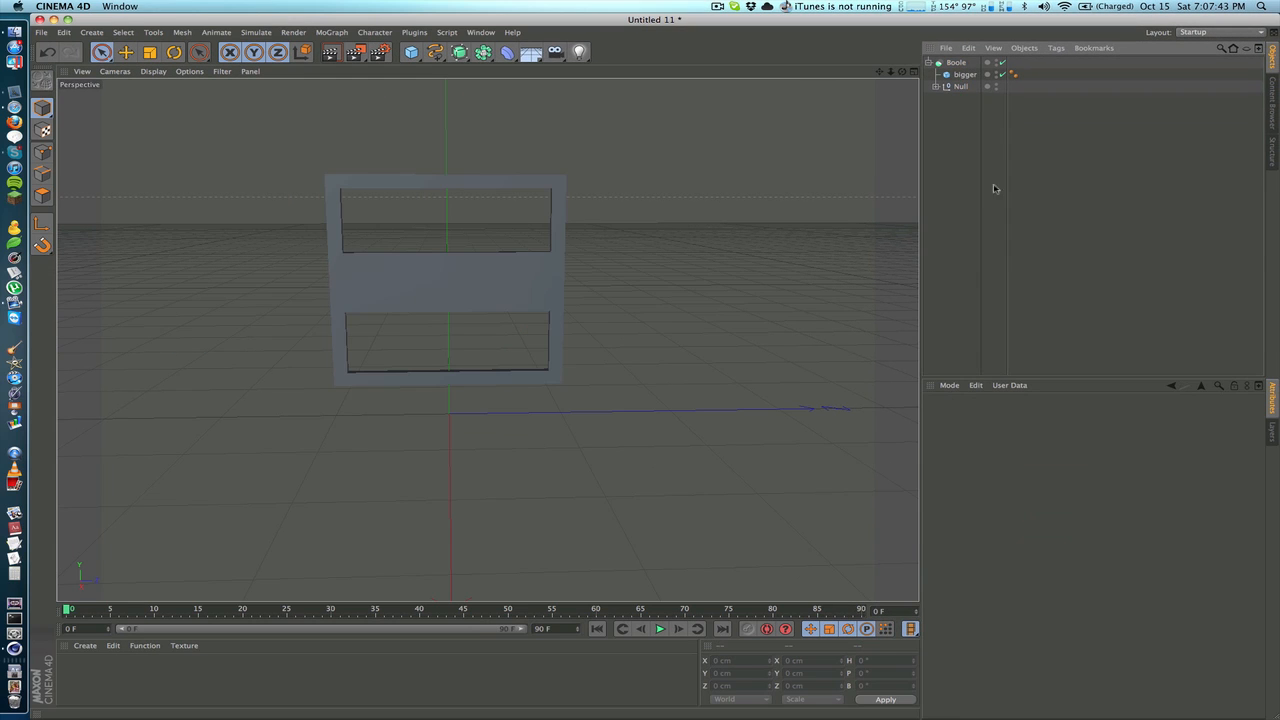
{"action": "left_click", "coordinate": [960, 86]}
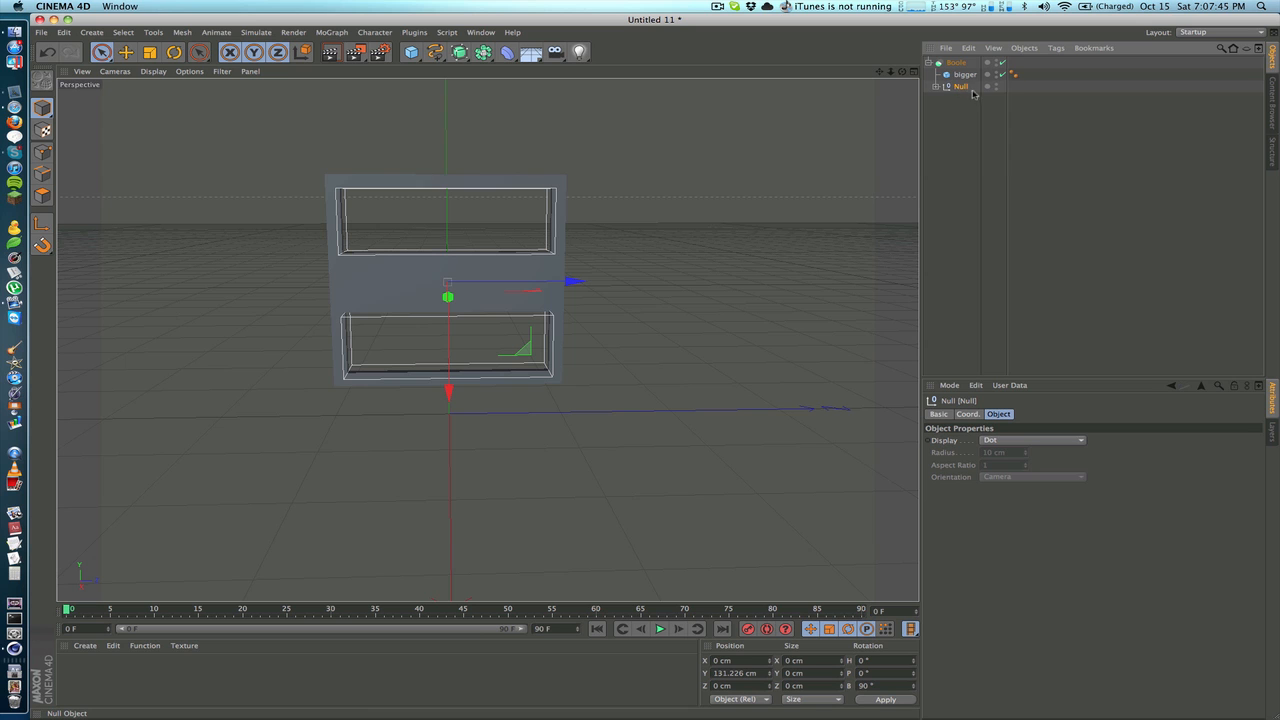
{"action": "left_click", "coordinate": [964, 74]}
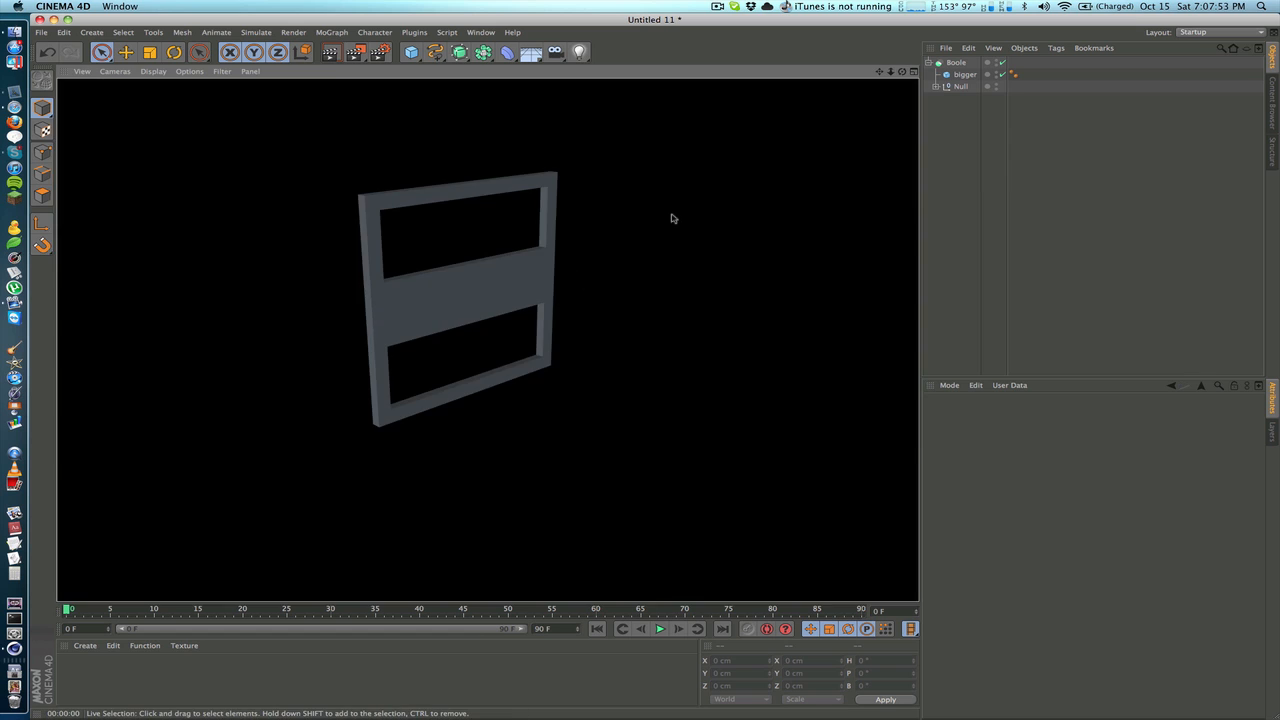
{"action": "mouse_move", "coordinate": [530, 357]}
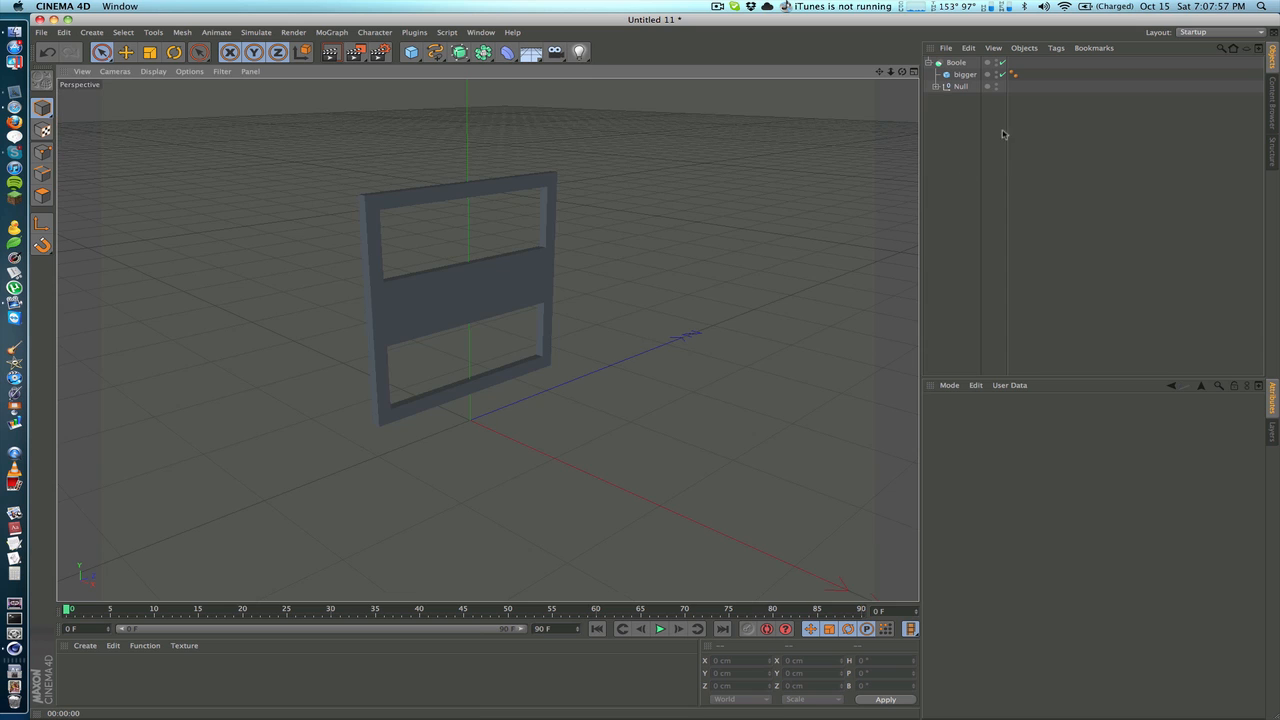
{"action": "left_click", "coordinate": [959, 86]}
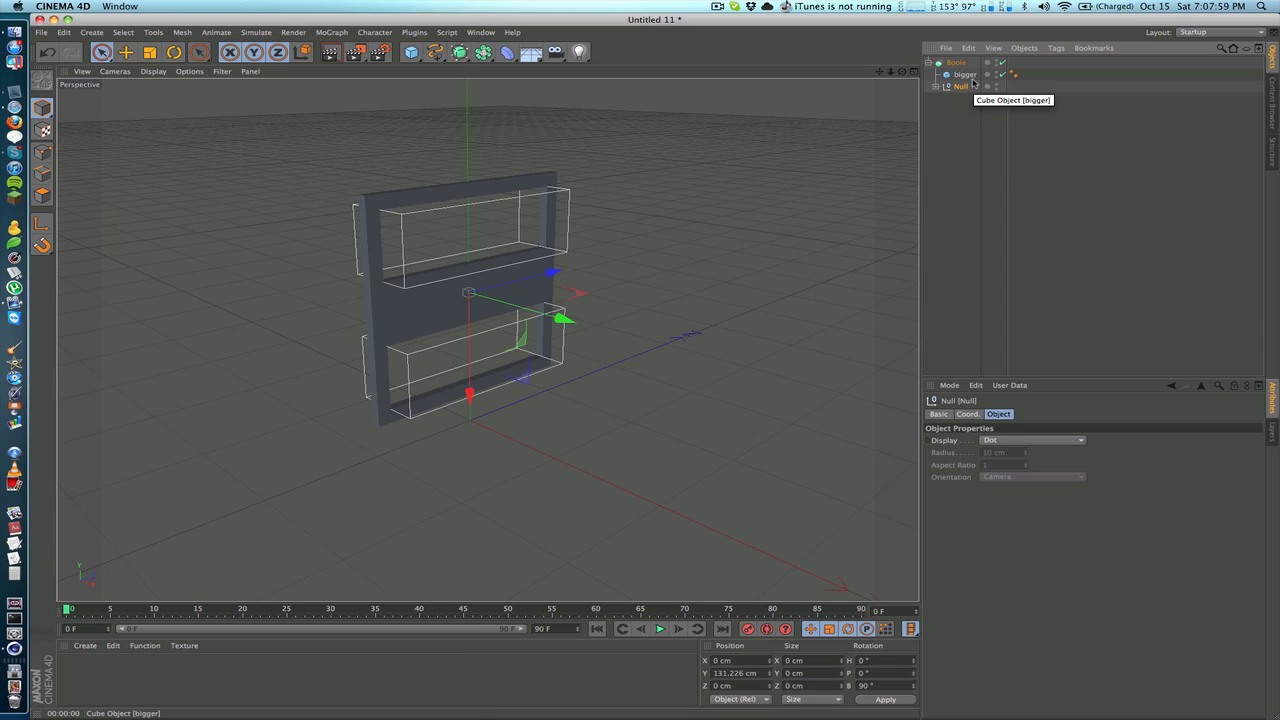